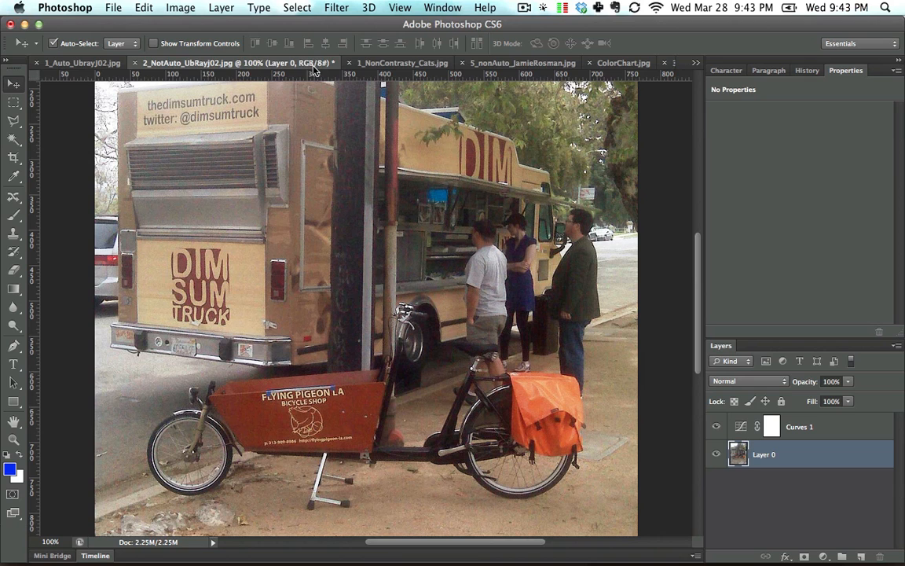
pyautogui.click(403, 62)
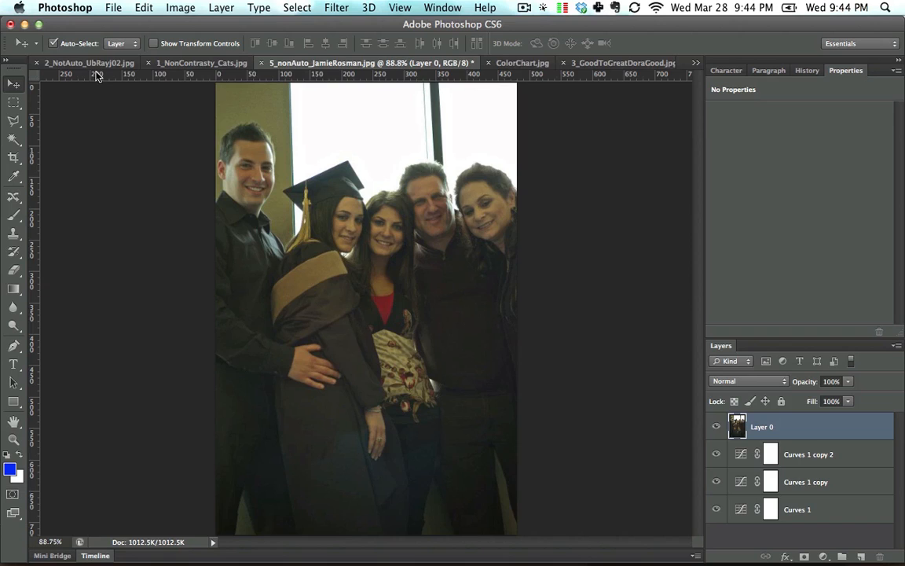
# Step: Cycle through the food truck photo, colour wheel chart and family photo, ending on the sleeping cats
pyautogui.click(83, 66)
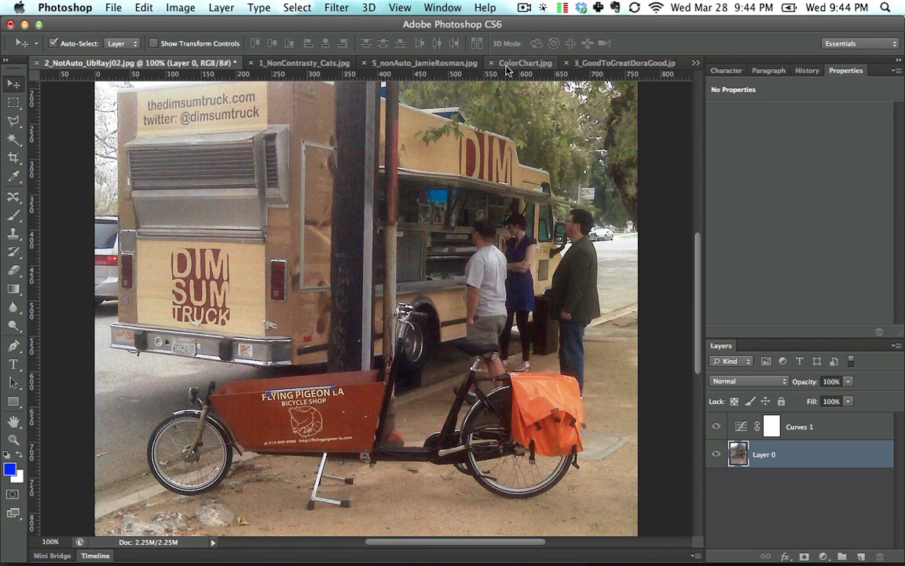
pyautogui.click(525, 62)
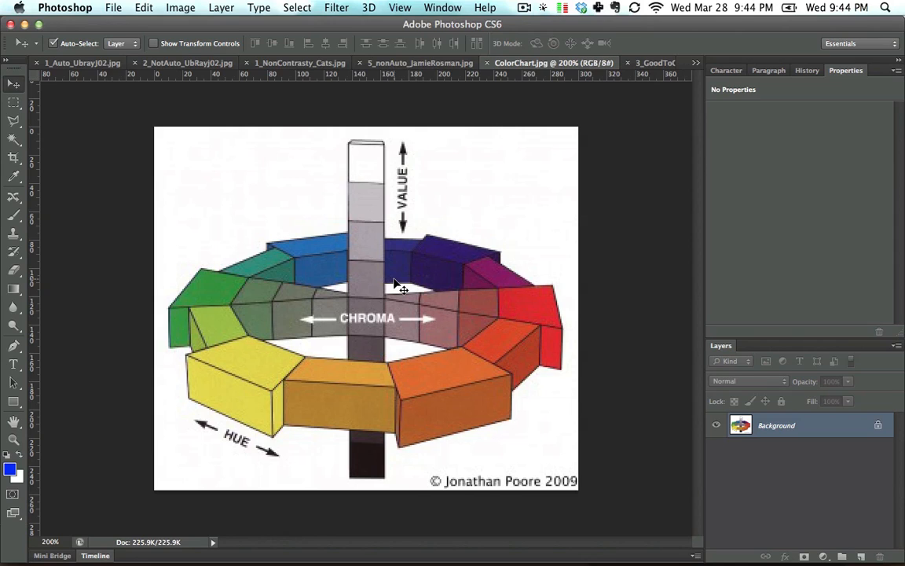
pyautogui.moveTo(402, 43)
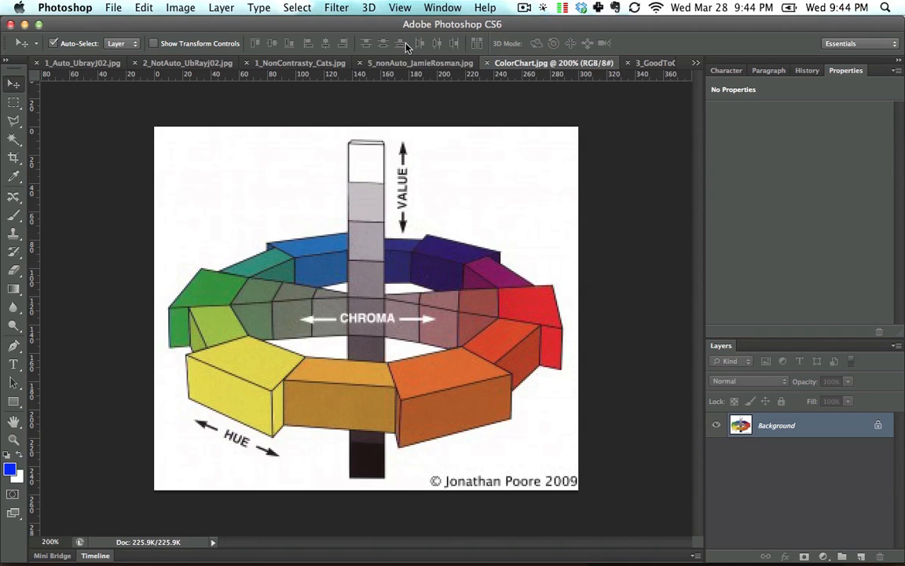
pyautogui.click(408, 63)
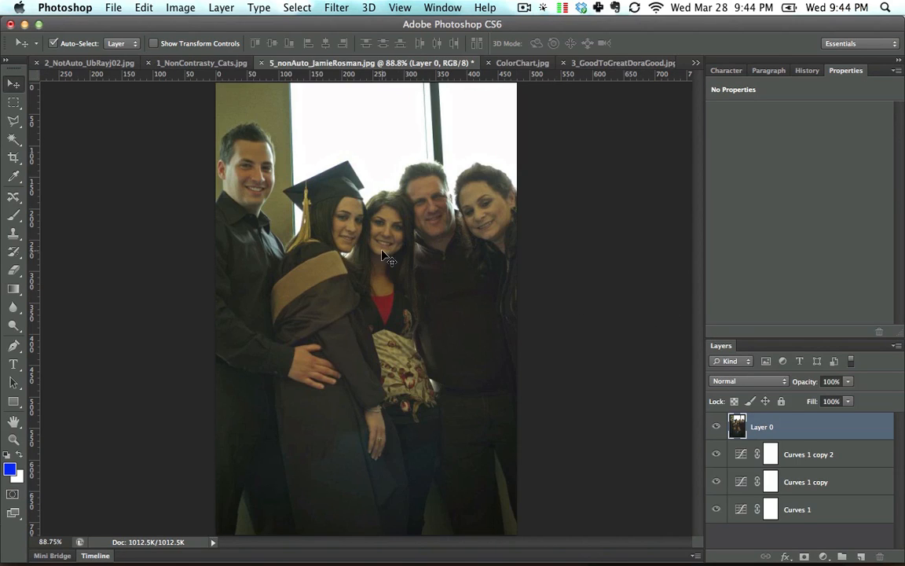
pyautogui.moveTo(365, 235)
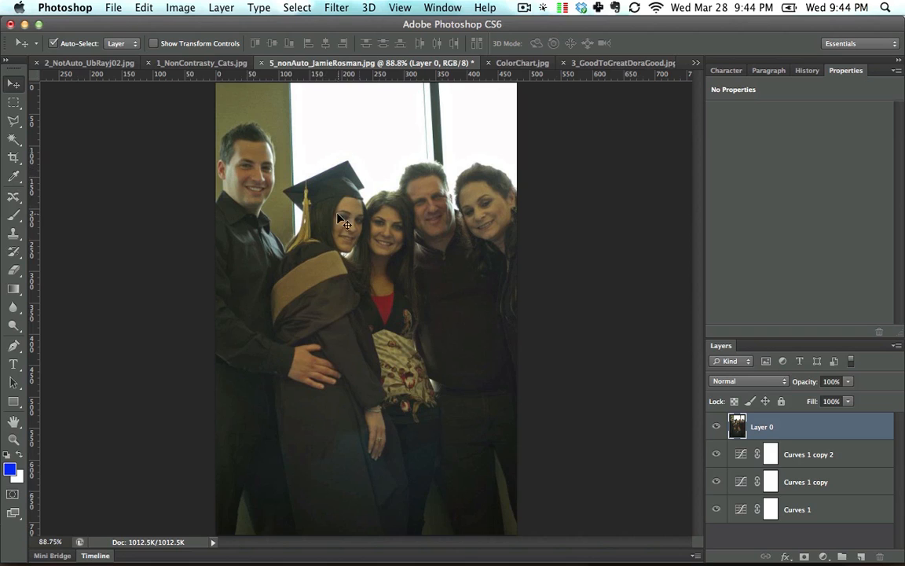
pyautogui.click(183, 63)
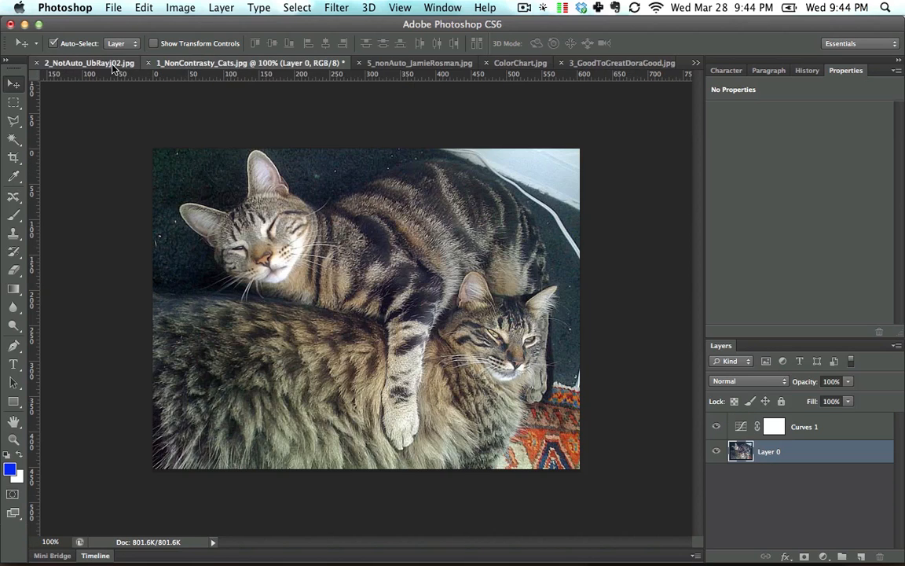
pyautogui.click(91, 62)
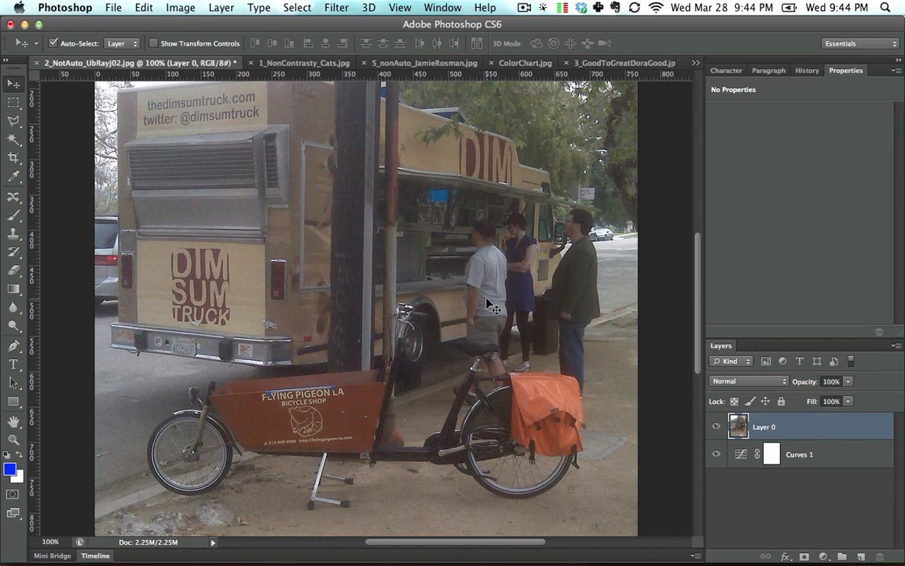
pyautogui.moveTo(107, 97)
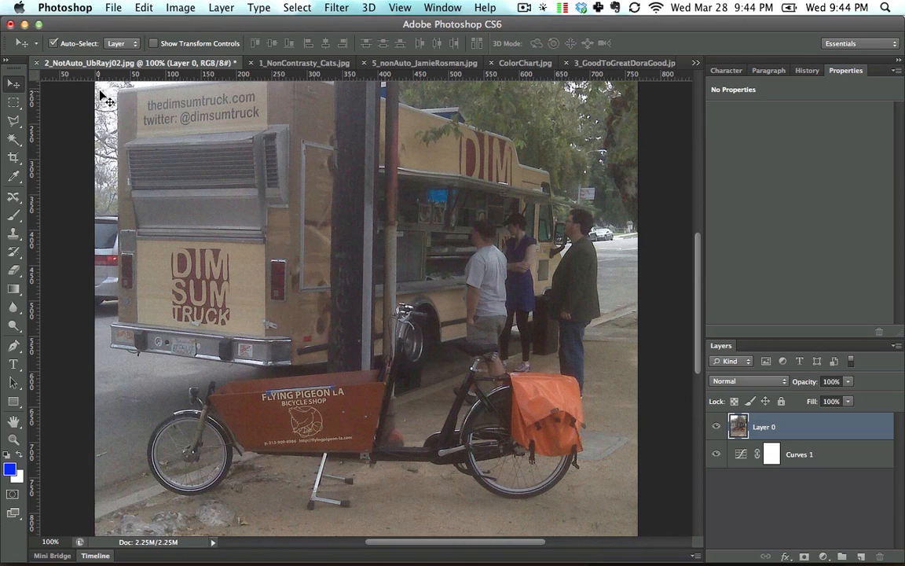
pyautogui.moveTo(502, 264)
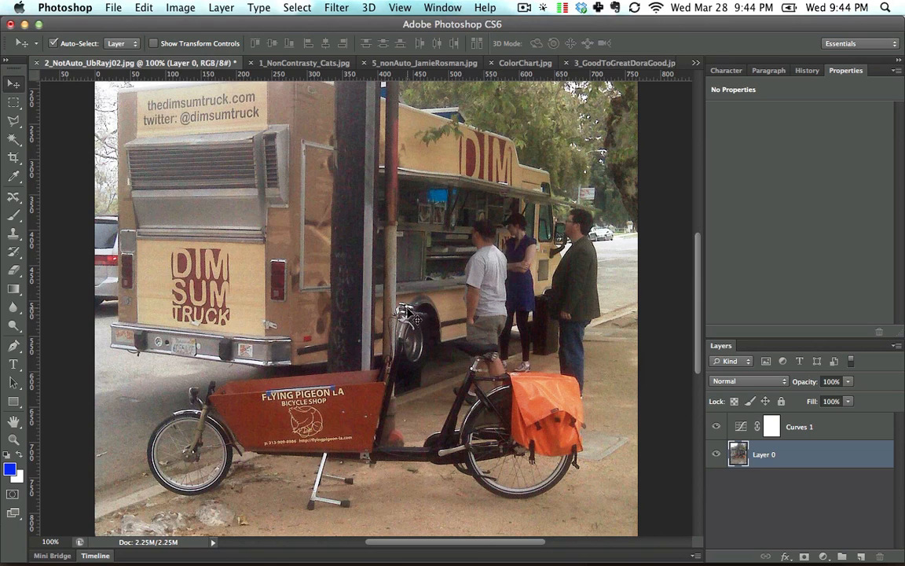
pyautogui.moveTo(480, 255)
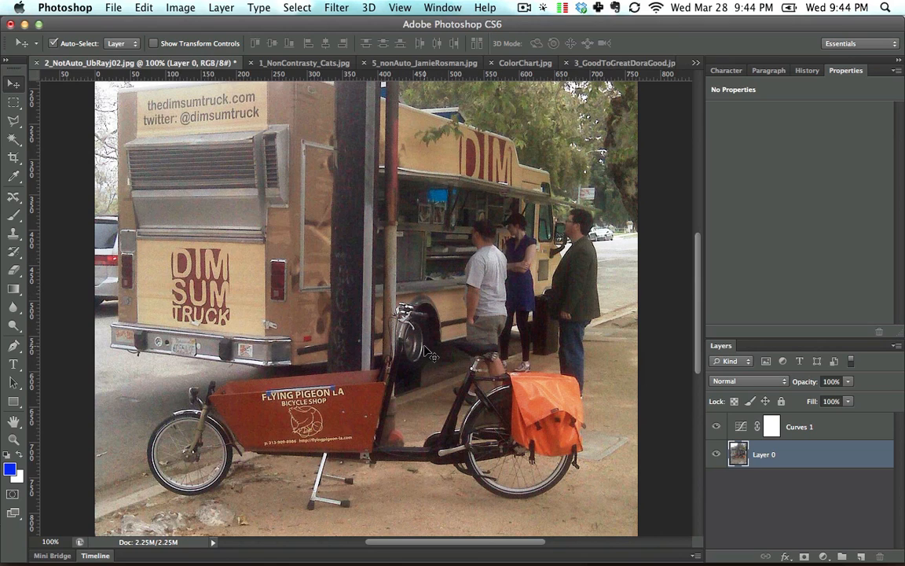
pyautogui.moveTo(398, 271)
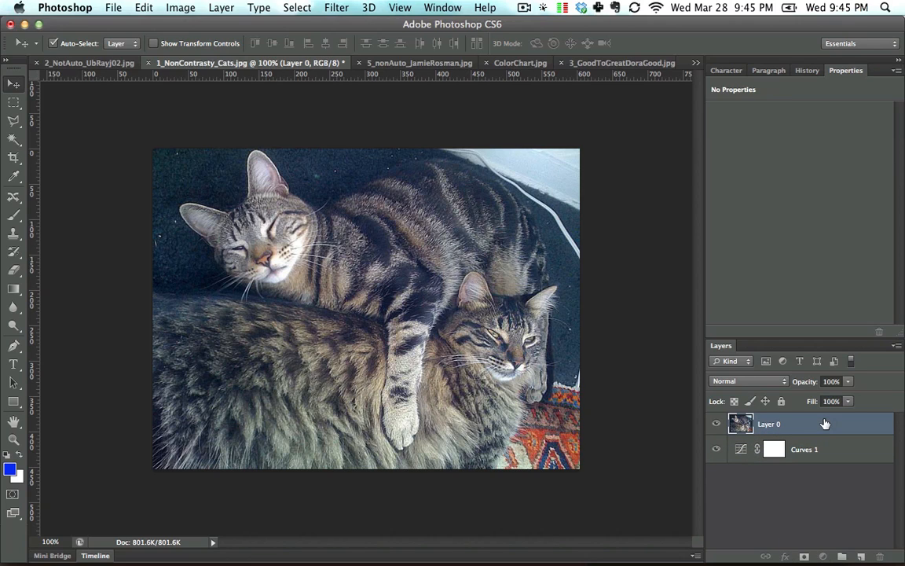
pyautogui.moveTo(482, 251)
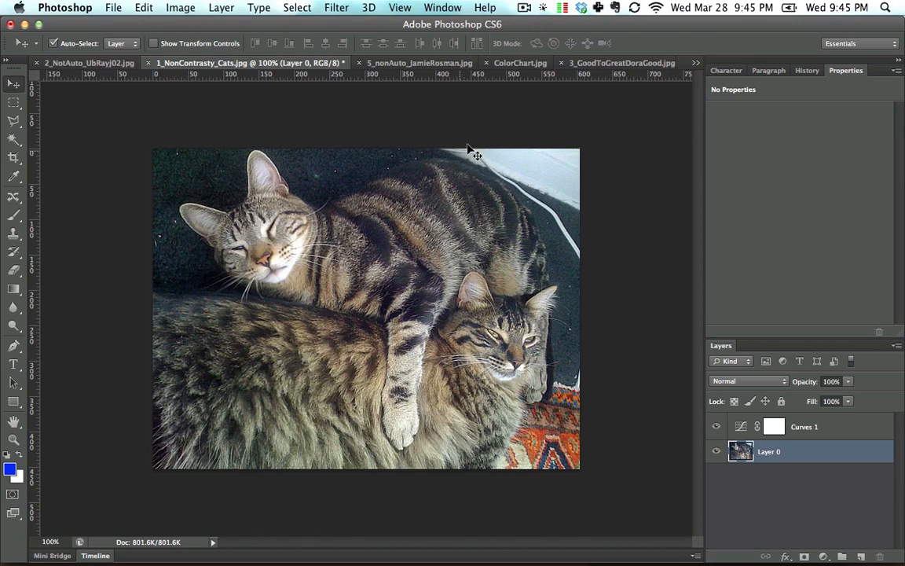
pyautogui.click(518, 63)
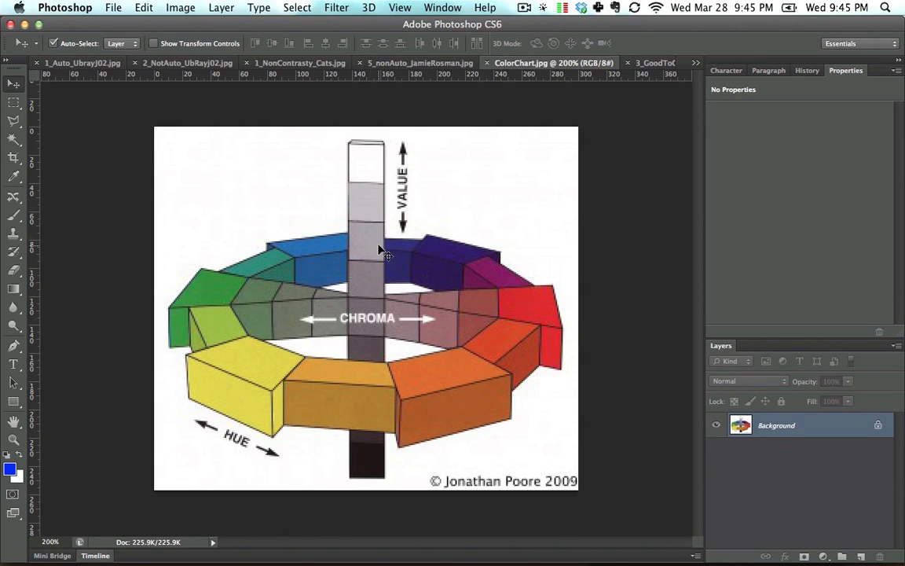
pyautogui.moveTo(368, 172)
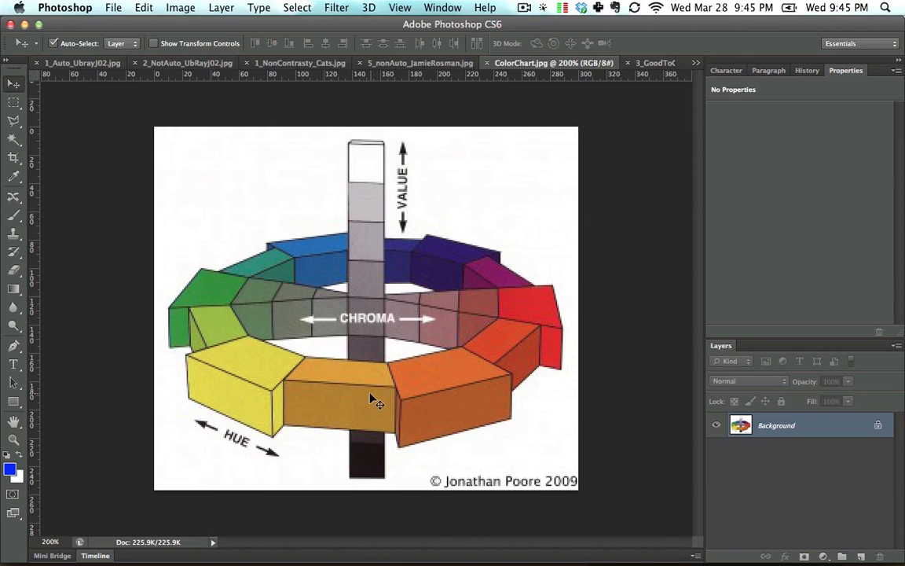
pyautogui.moveTo(387, 275)
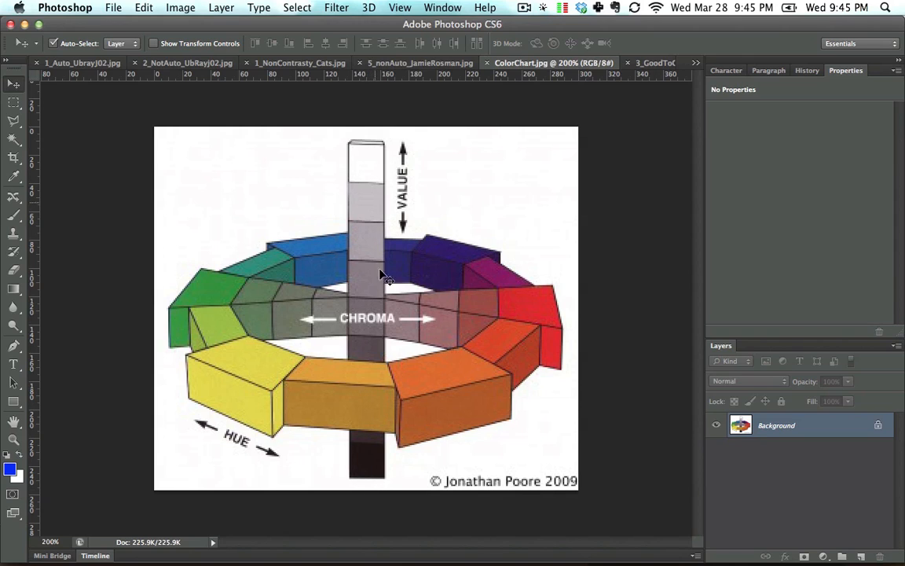
pyautogui.moveTo(363, 314)
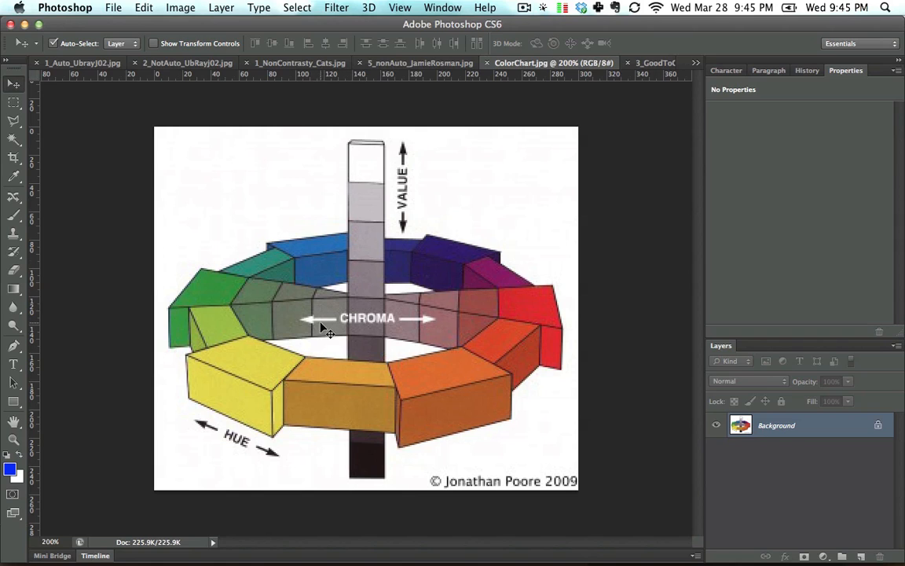
pyautogui.moveTo(329, 309)
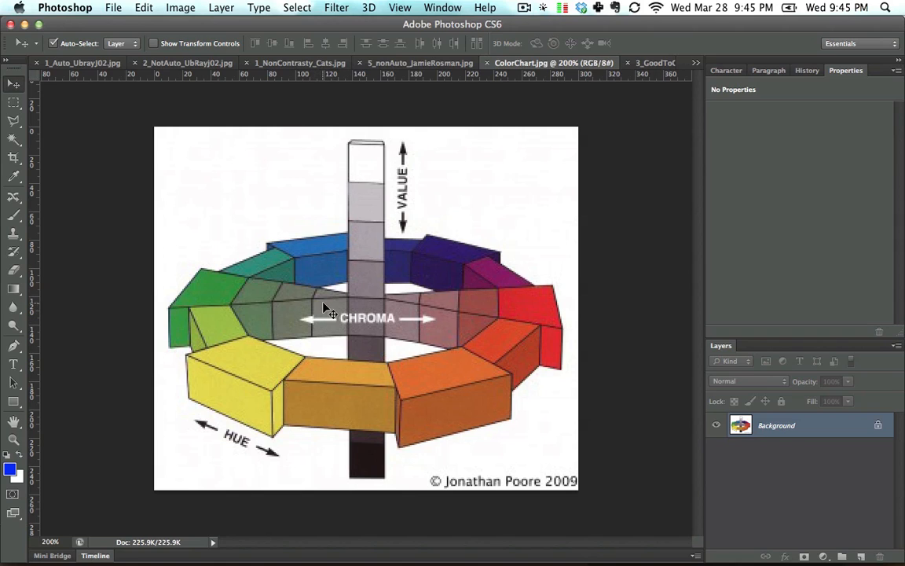
pyautogui.moveTo(327, 319)
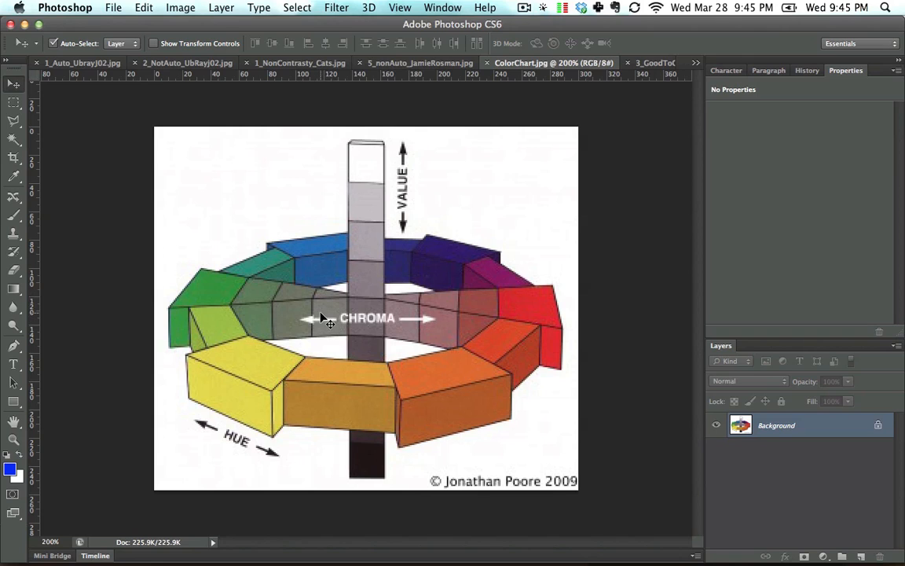
pyautogui.moveTo(365, 333)
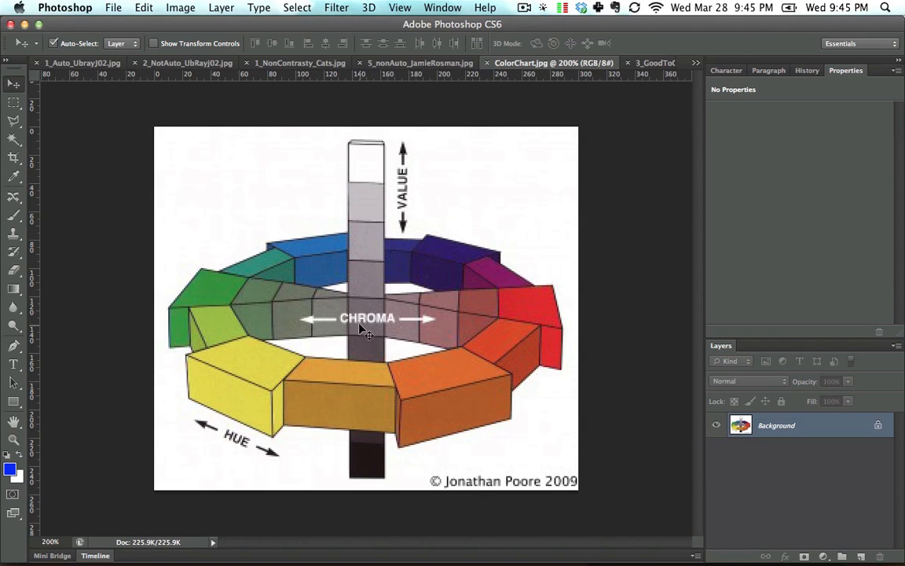
pyautogui.moveTo(534, 306)
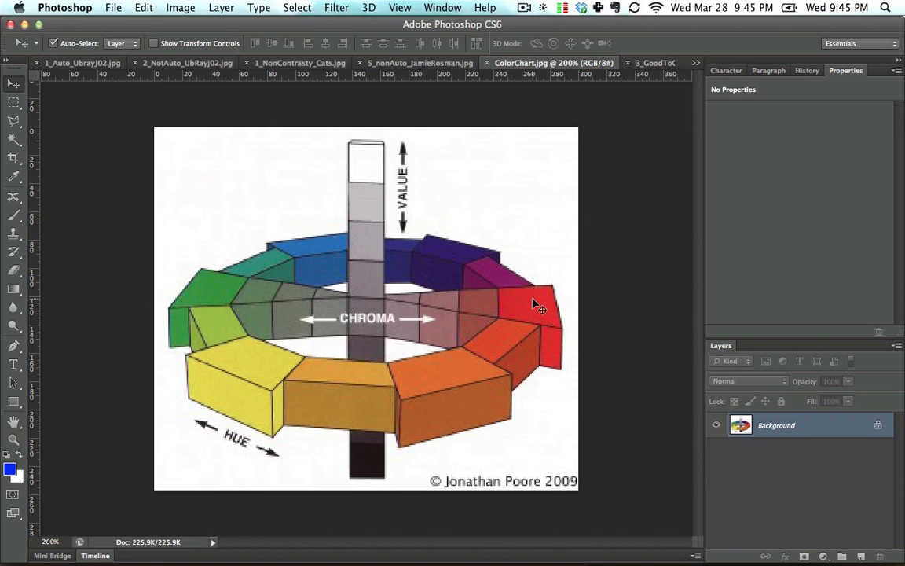
pyautogui.moveTo(468, 330)
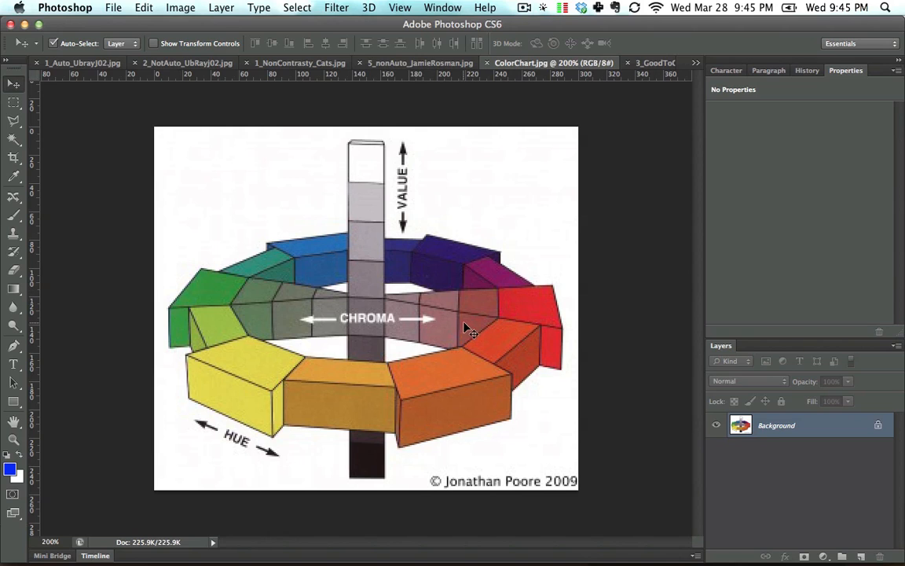
pyautogui.moveTo(537, 324)
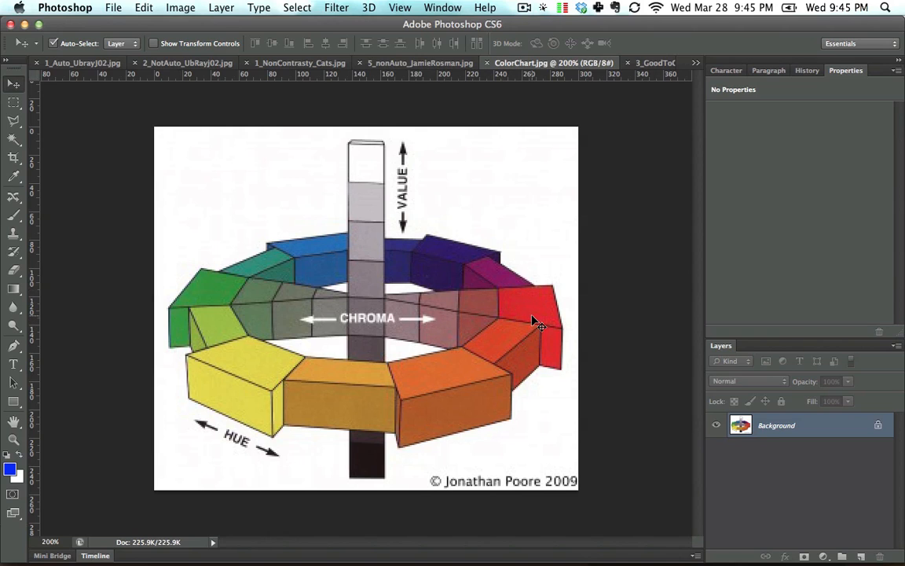
pyautogui.moveTo(445, 267)
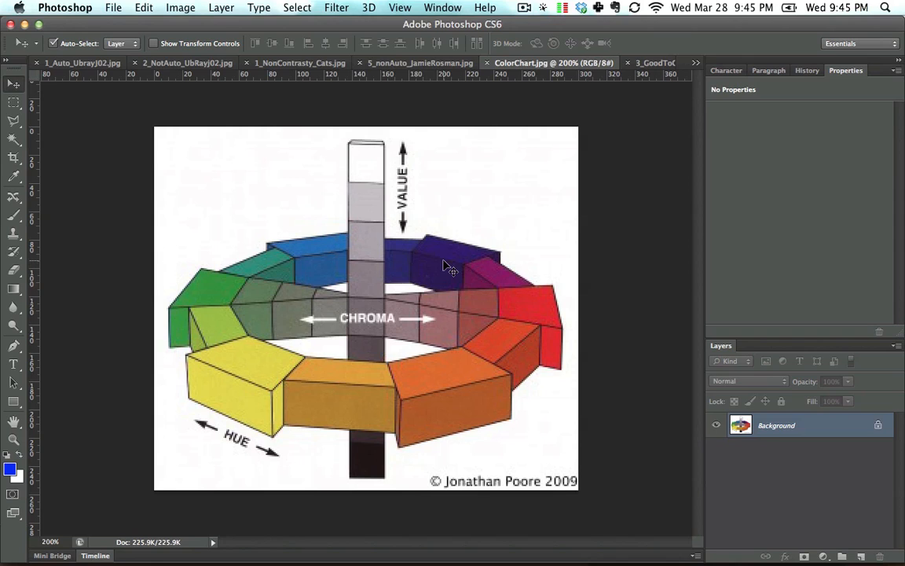
pyautogui.moveTo(295, 360)
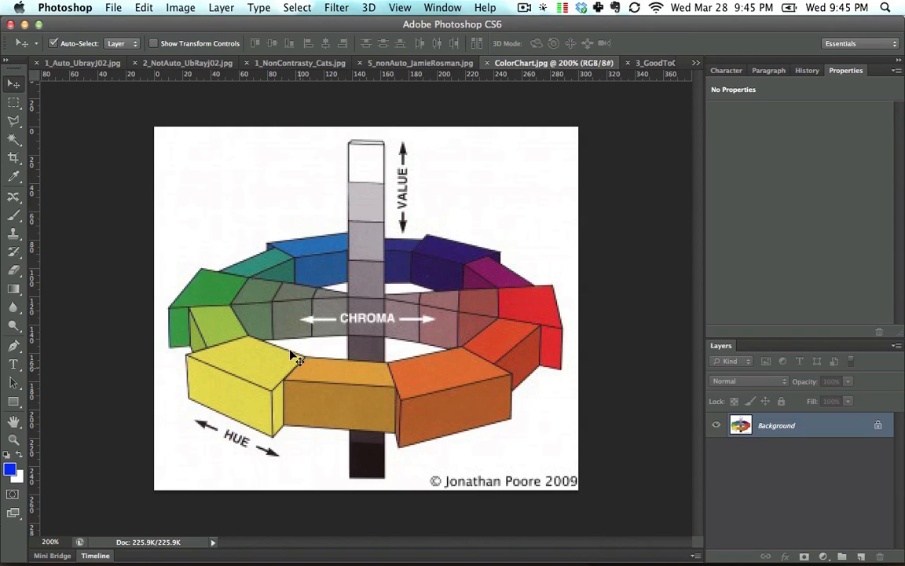
pyautogui.moveTo(562, 337)
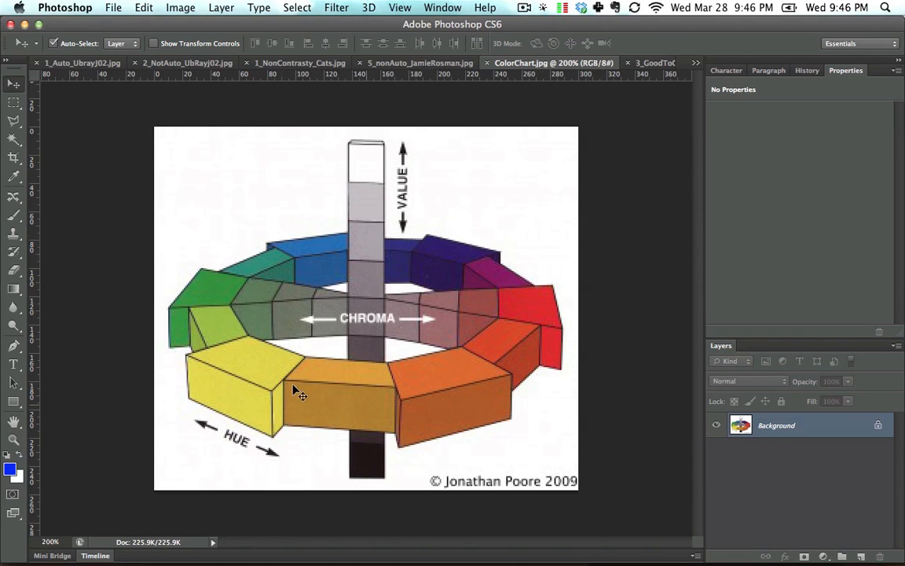
pyautogui.moveTo(507, 333)
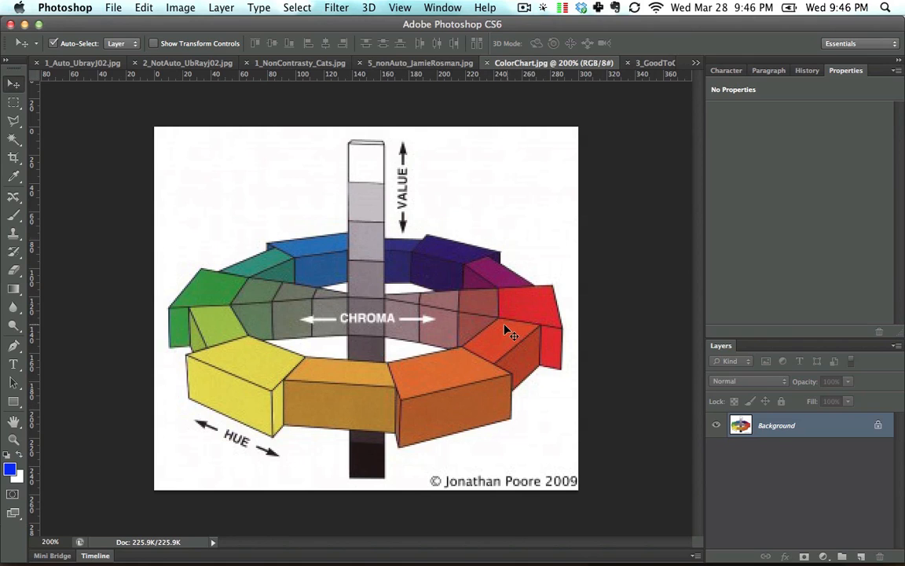
pyautogui.moveTo(470, 330)
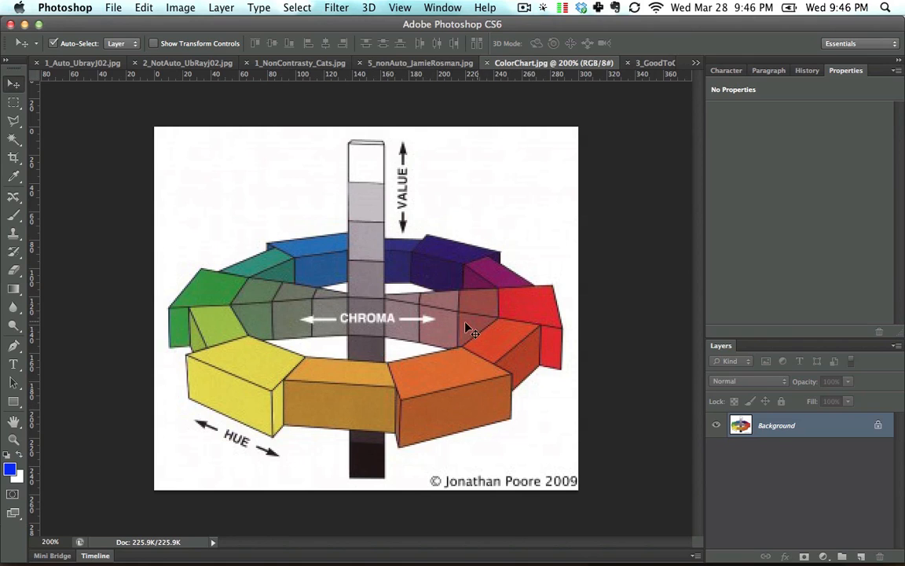
pyautogui.moveTo(363, 314)
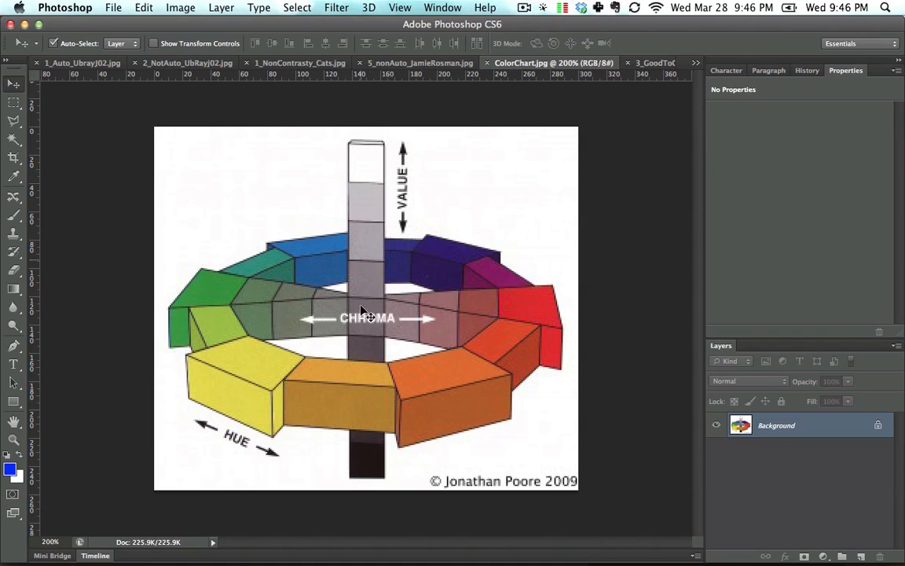
pyautogui.moveTo(383, 463)
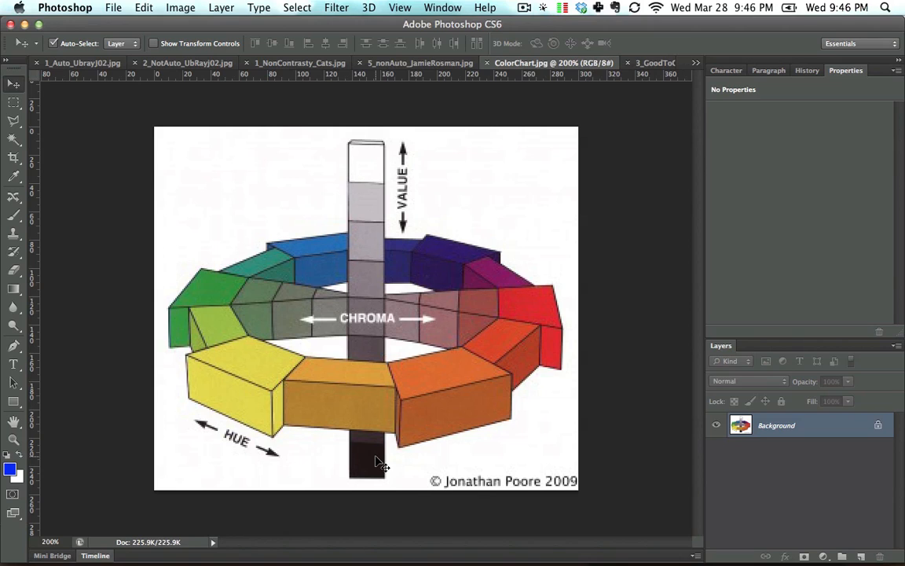
pyautogui.moveTo(546, 478)
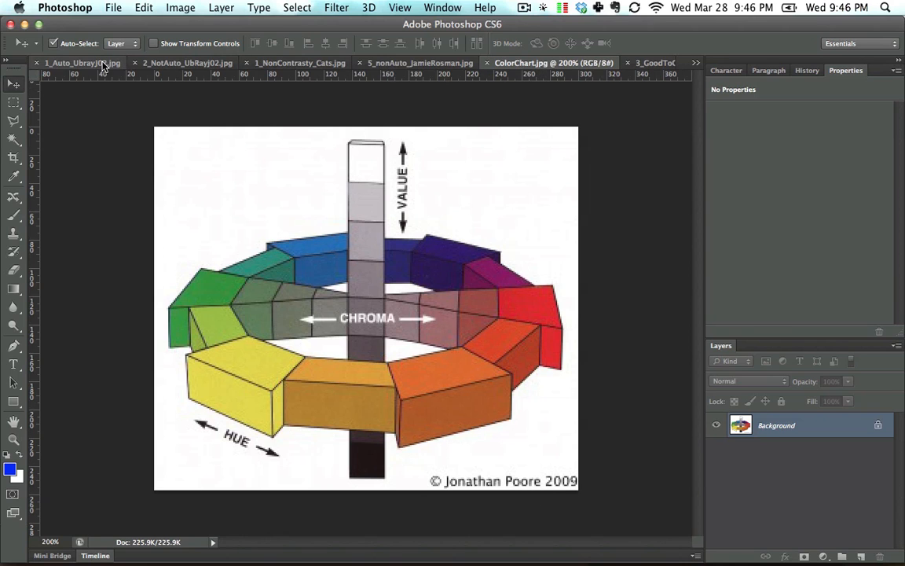
pyautogui.click(71, 63)
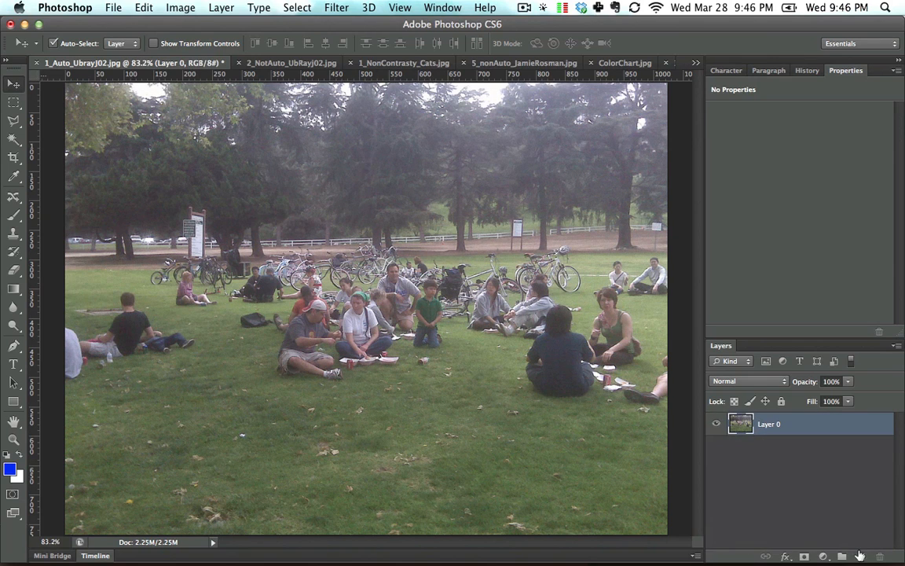
pyautogui.moveTo(544, 96)
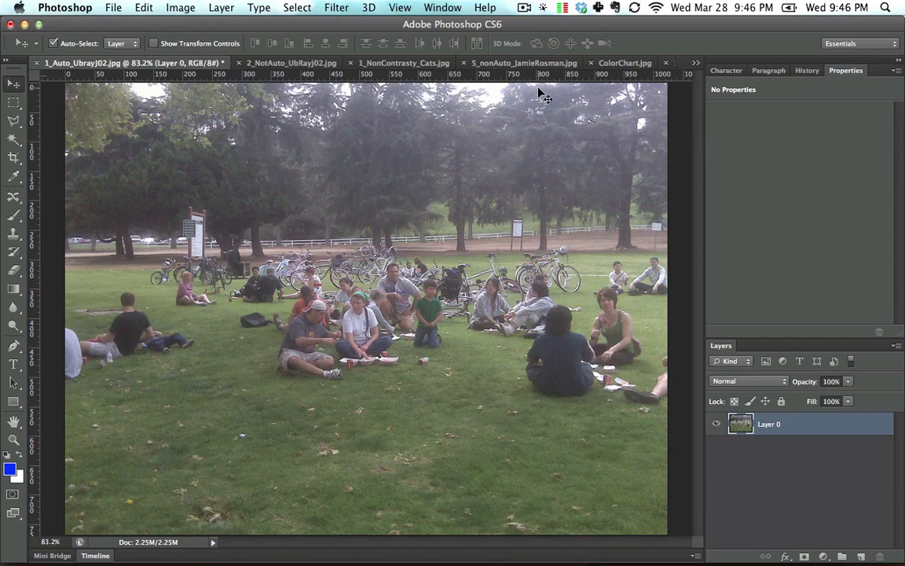
pyautogui.moveTo(473, 174)
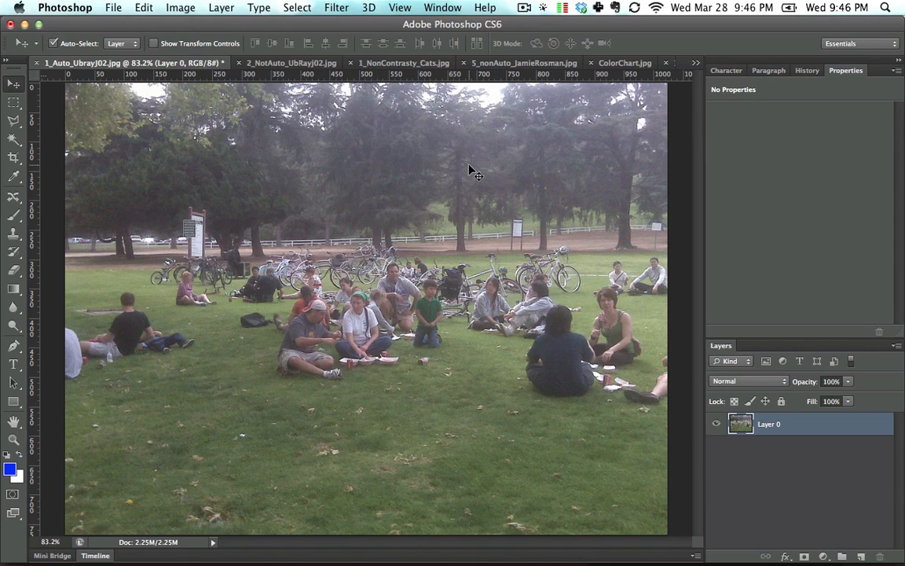
pyautogui.moveTo(407, 205)
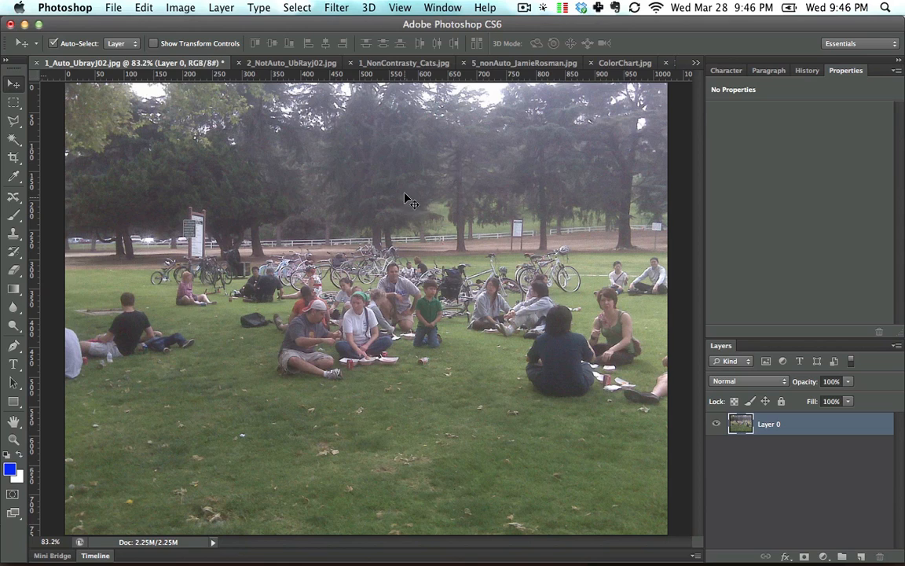
pyautogui.moveTo(521, 233)
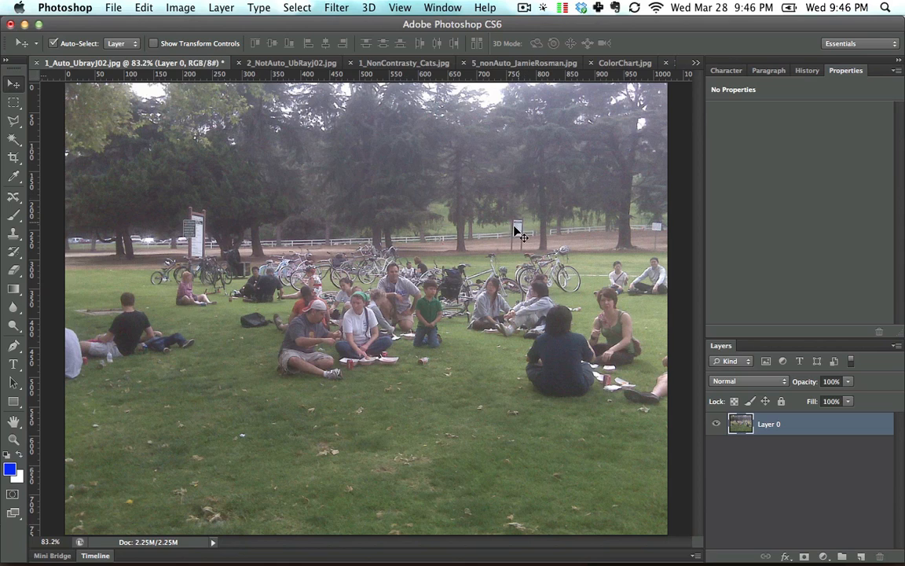
pyautogui.moveTo(505, 253)
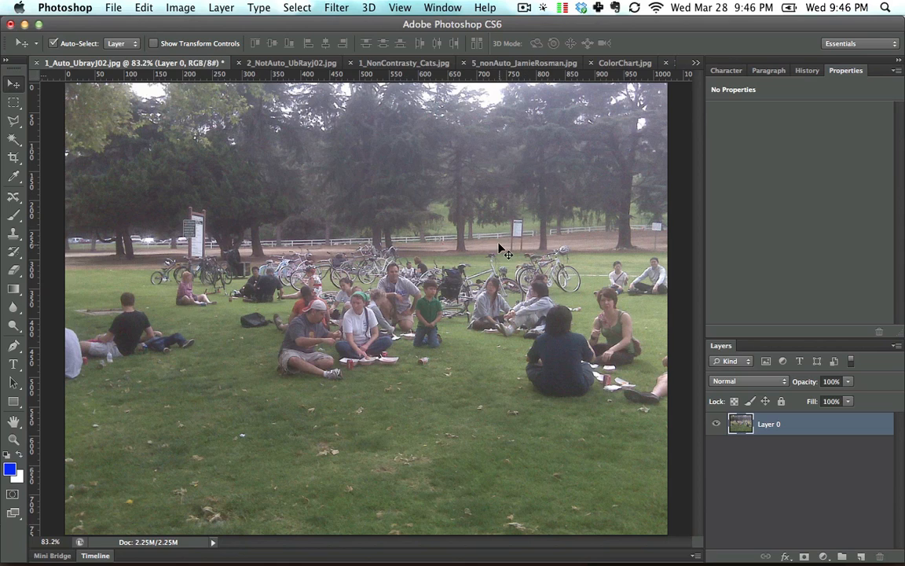